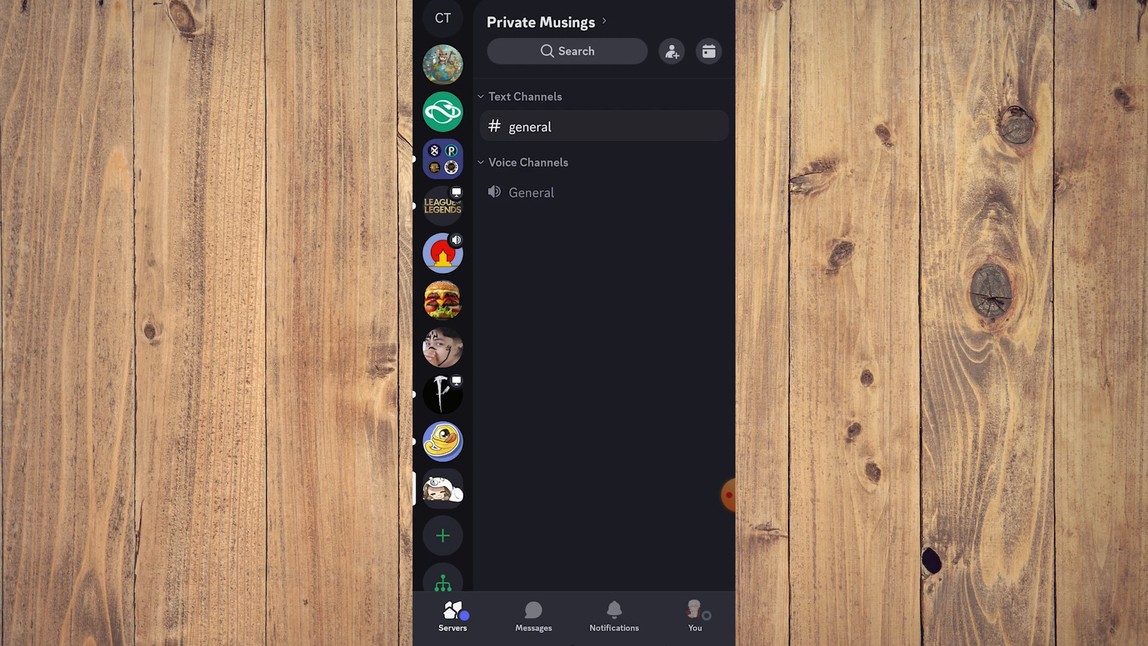
# Preview the Private Musings General voice channel and join the call.
pyautogui.click(531, 192)
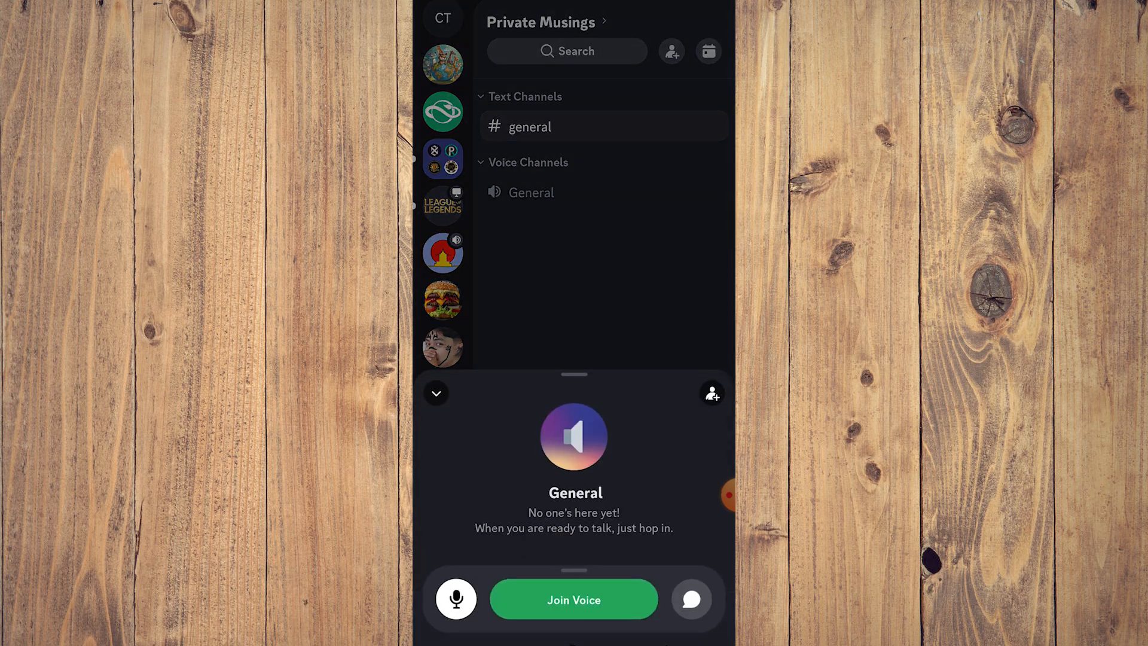
pyautogui.click(573, 599)
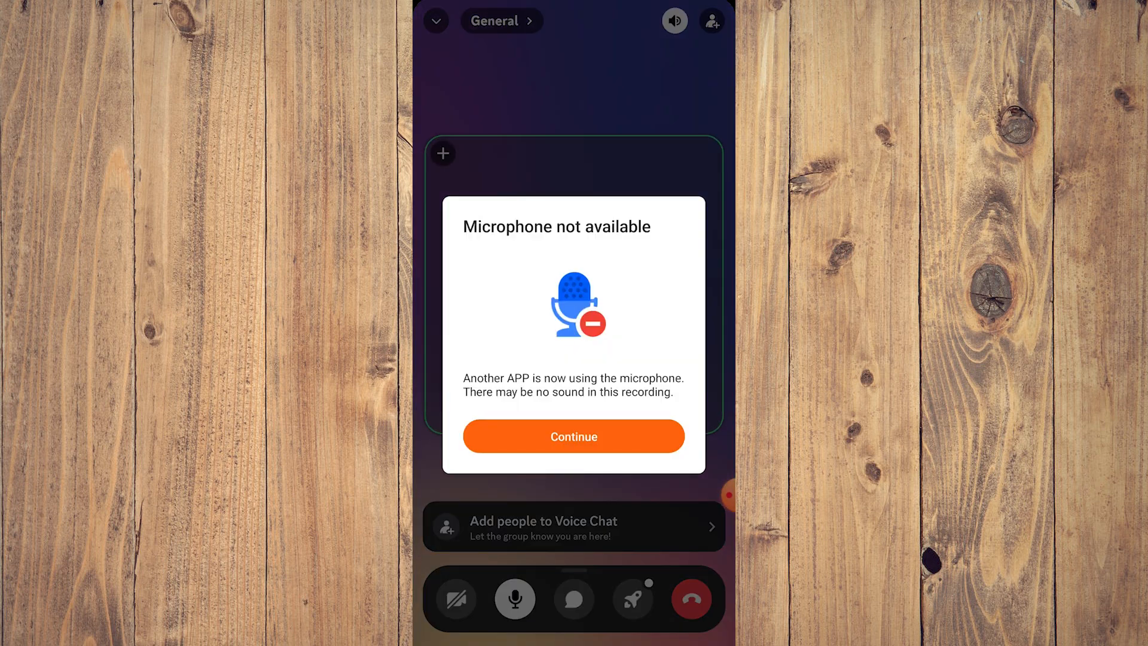
# Dismiss the microphone warning and open the call's Soundboard.
pyautogui.click(574, 436)
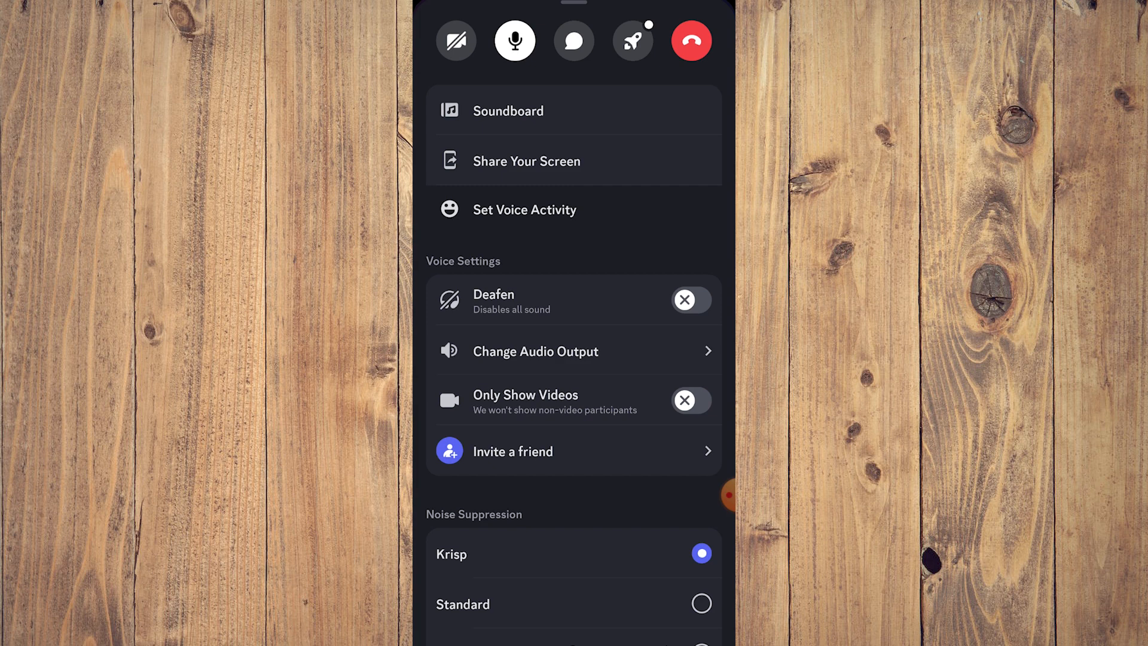
pyautogui.click(507, 110)
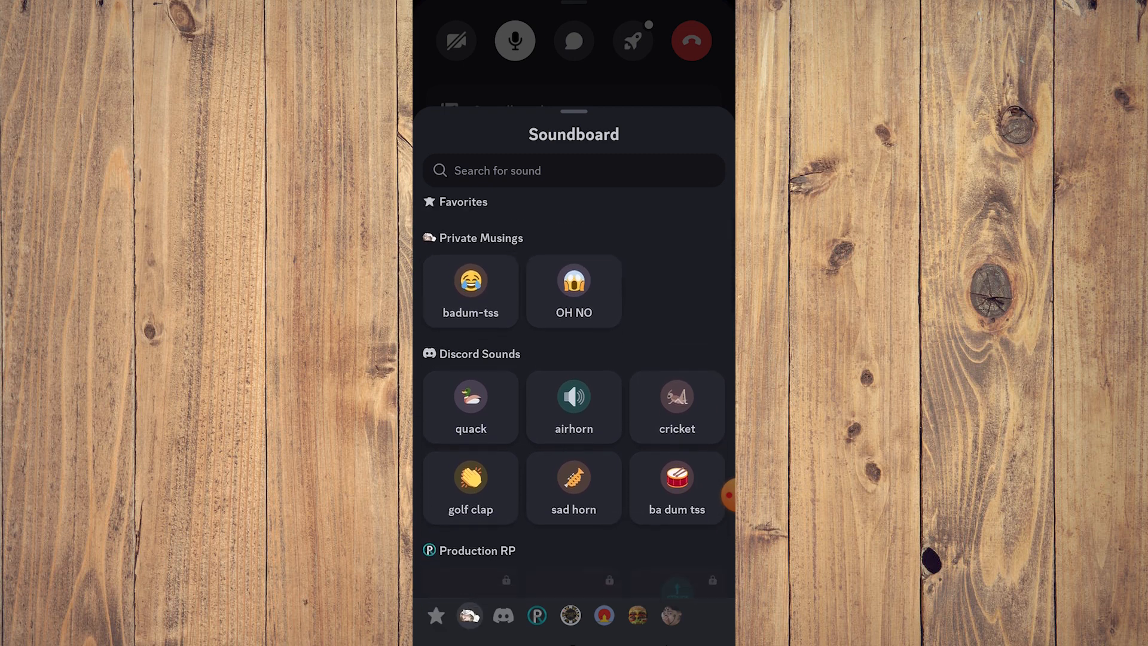
# Scroll the Soundboard down to the locked Production RP server sounds.
pyautogui.scroll(-3)
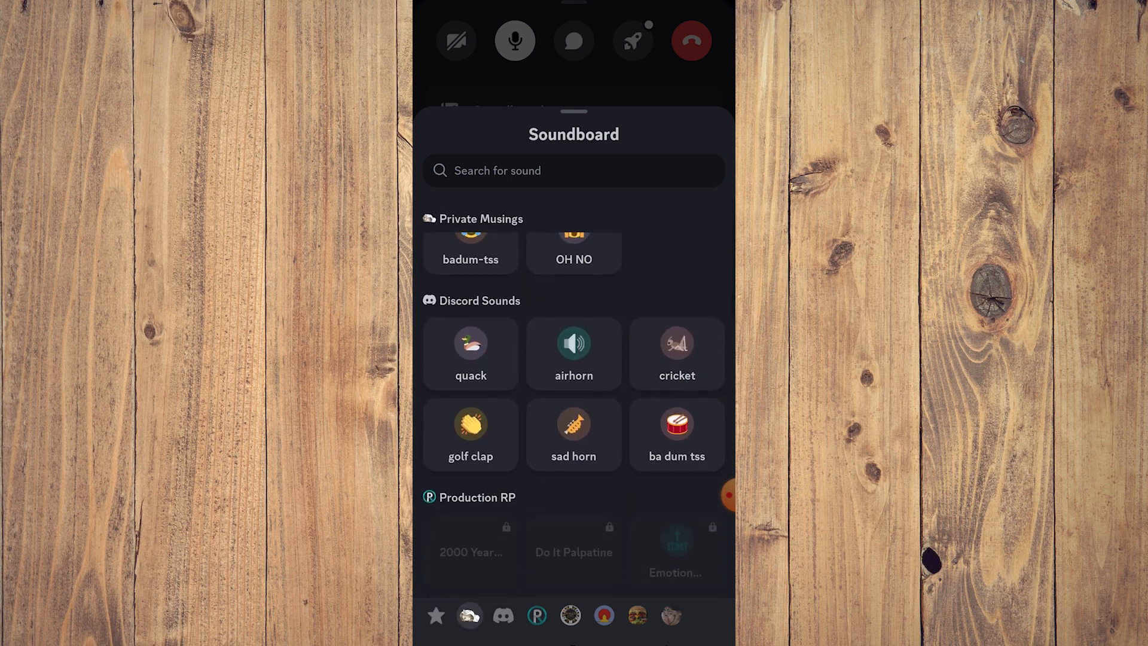
pyautogui.scroll(-3)
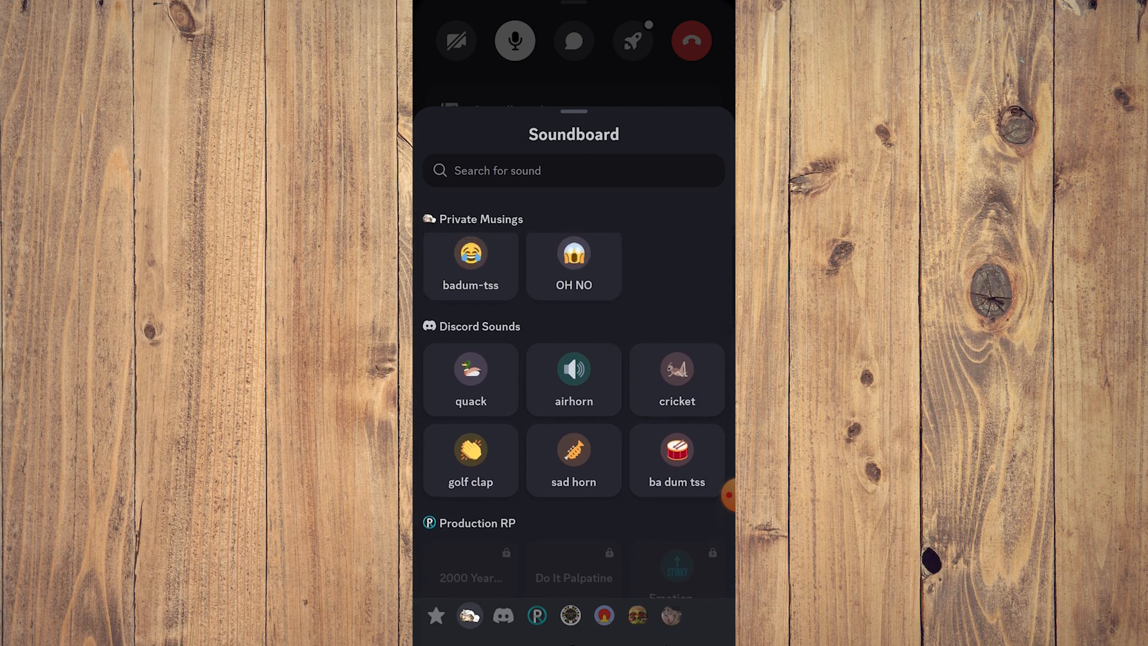